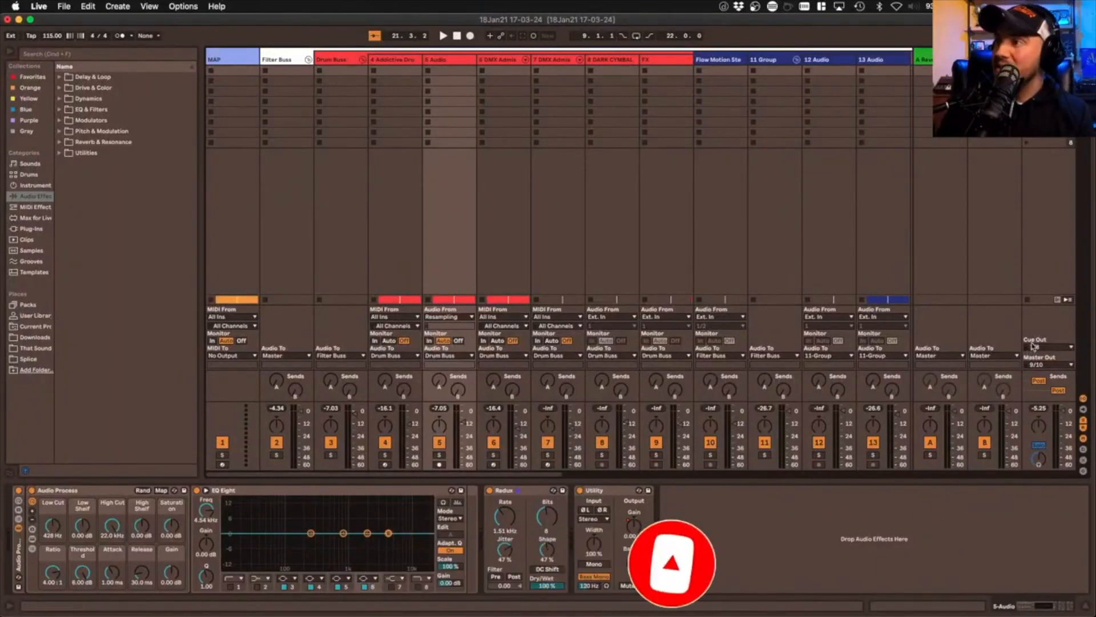
# Step: Check in Ableton's Output Config that Model 12 pairs 7/8 and 9/10 are enabled, then close Preferences
pyautogui.click(1047, 364)
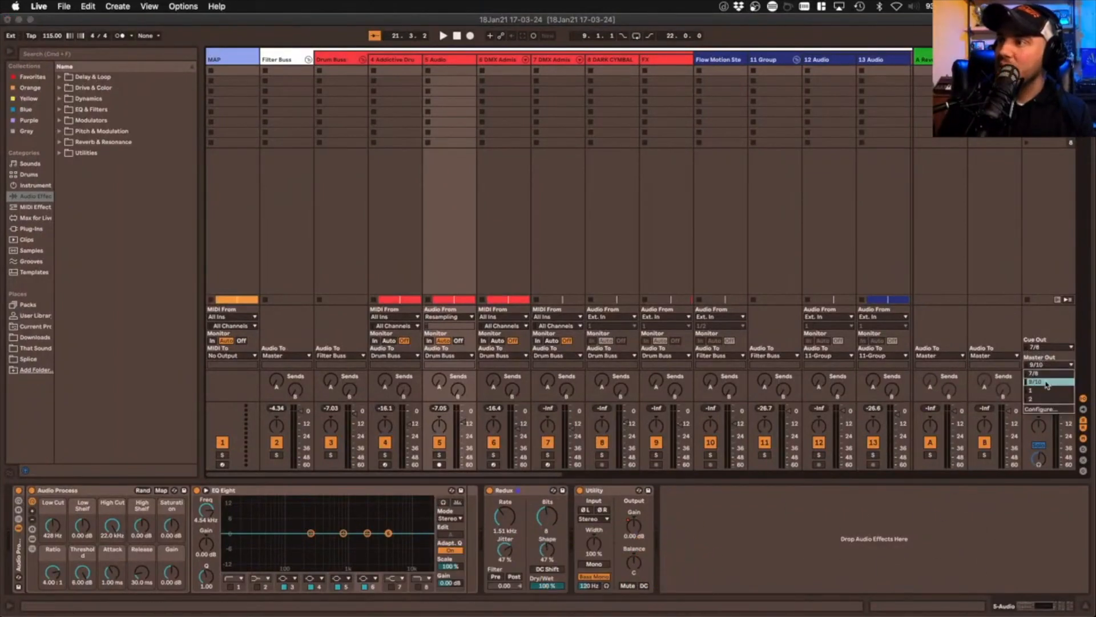
pyautogui.click(1049, 382)
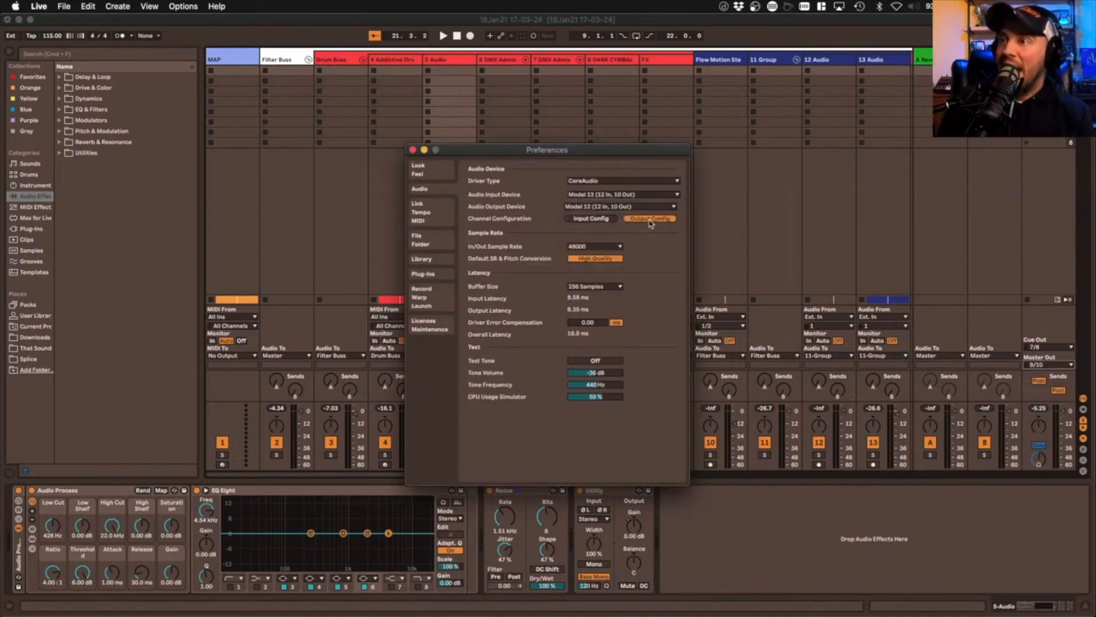
pyautogui.click(649, 218)
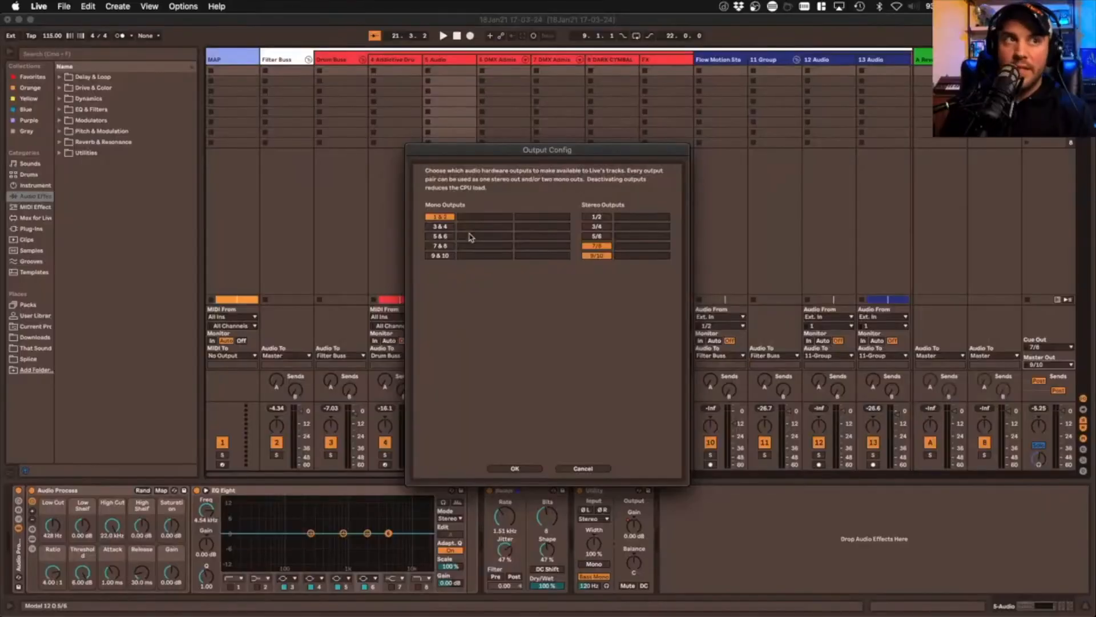
pyautogui.click(596, 246)
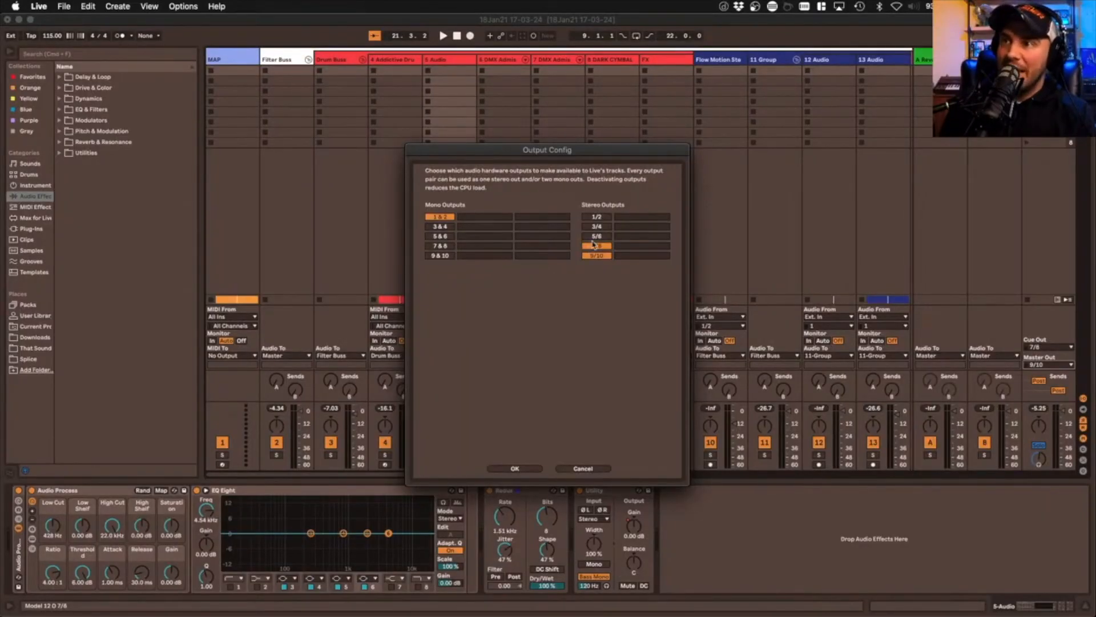
pyautogui.click(596, 246)
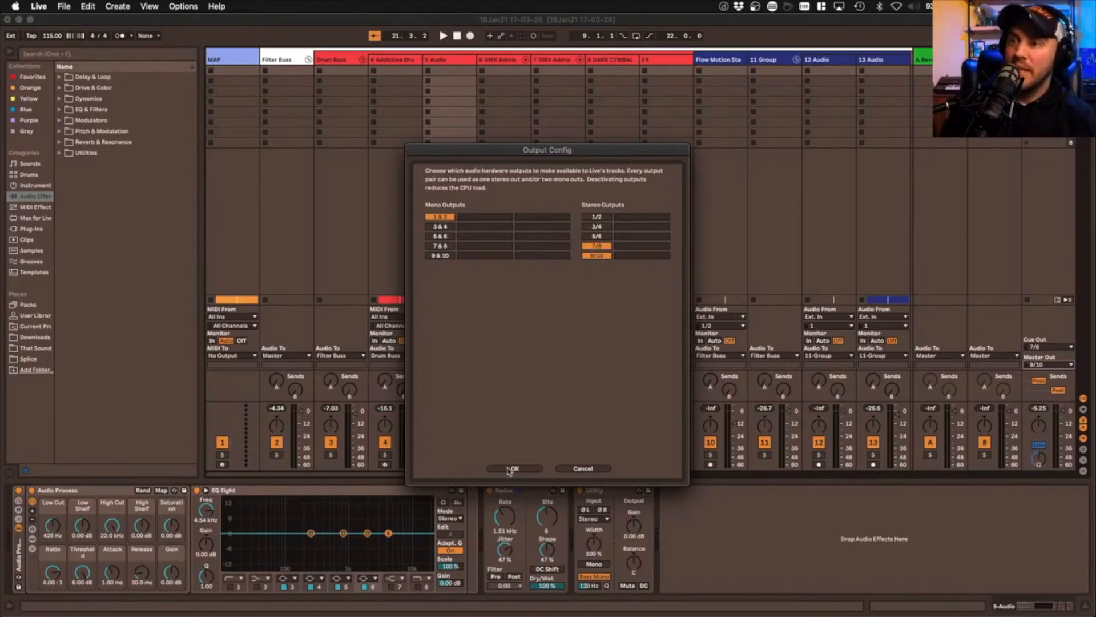
pyautogui.click(514, 468)
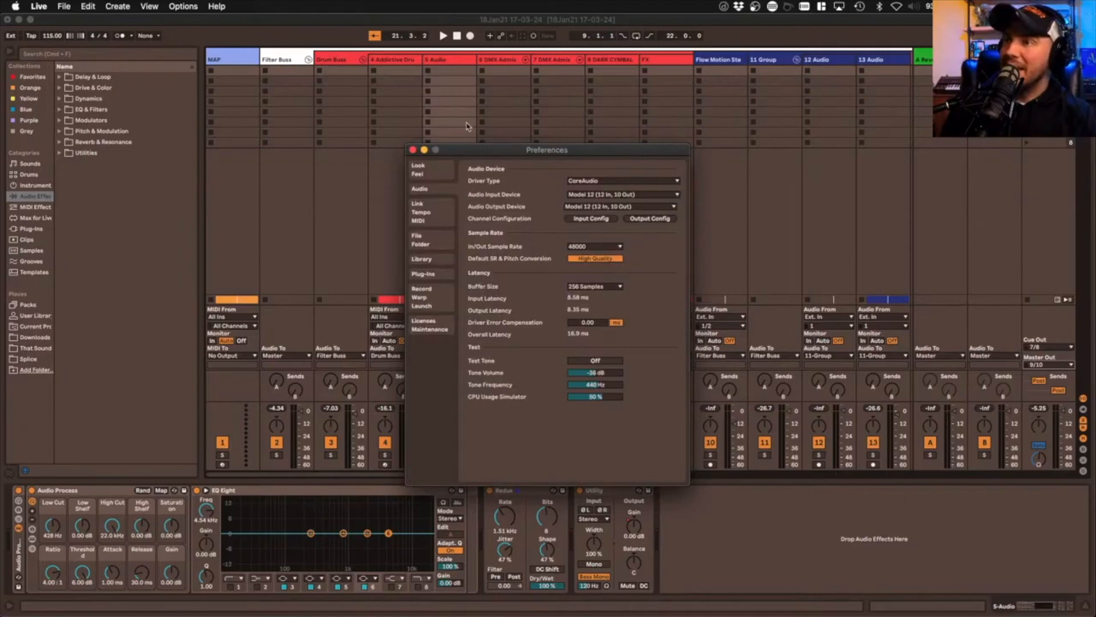
pyautogui.click(412, 149)
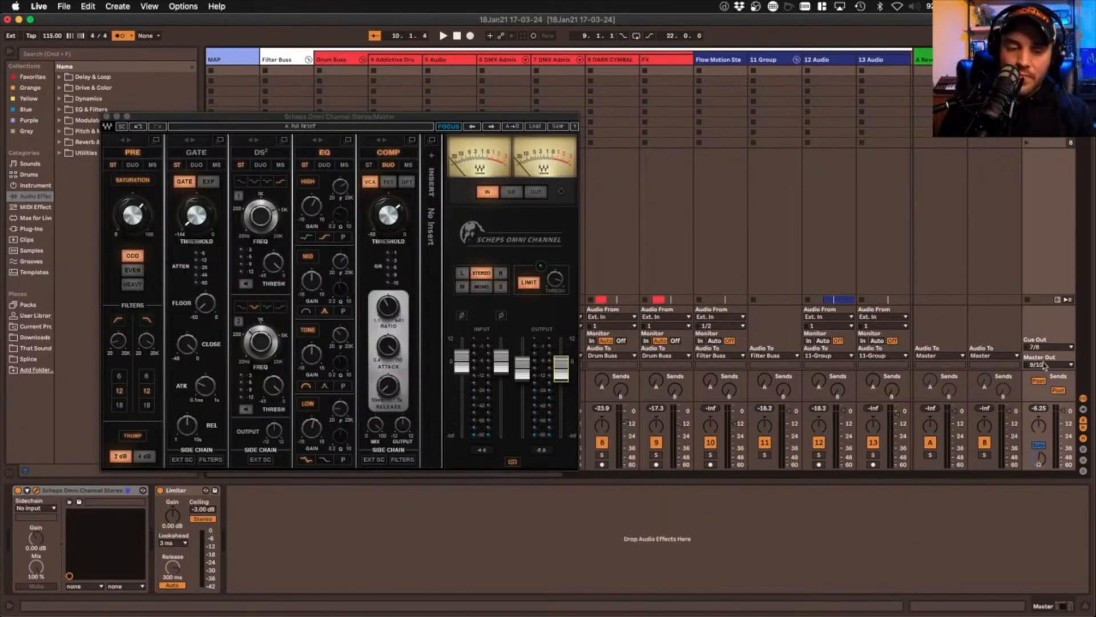
pyautogui.moveTo(1066, 332)
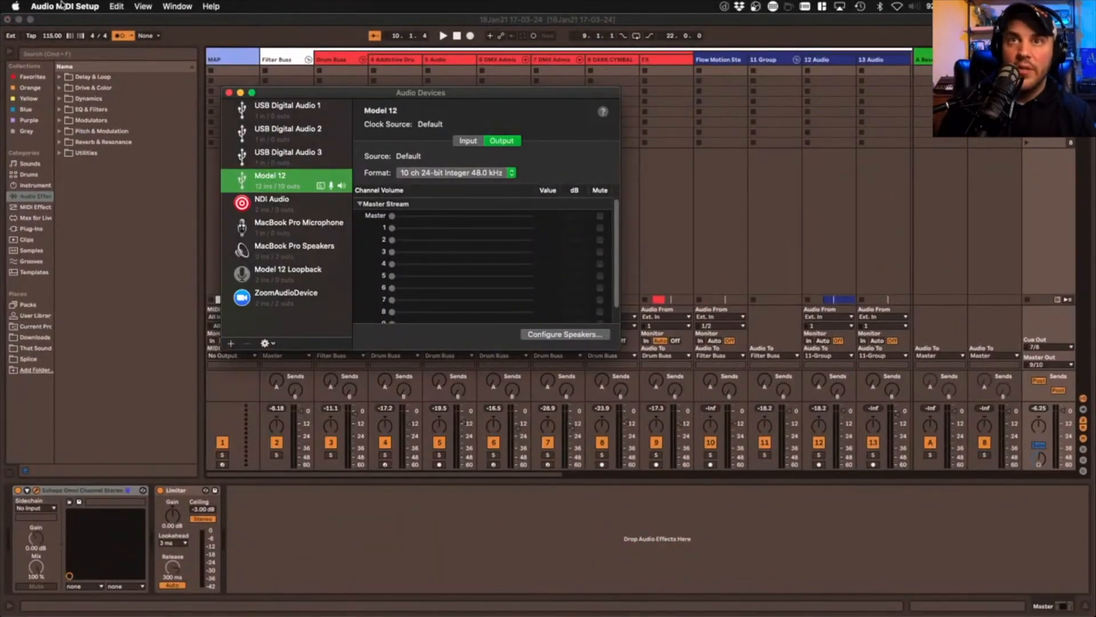
# Step: Configure the Model 12 stereo speakers with left on channel 9 and right on 10
pyautogui.click(65, 6)
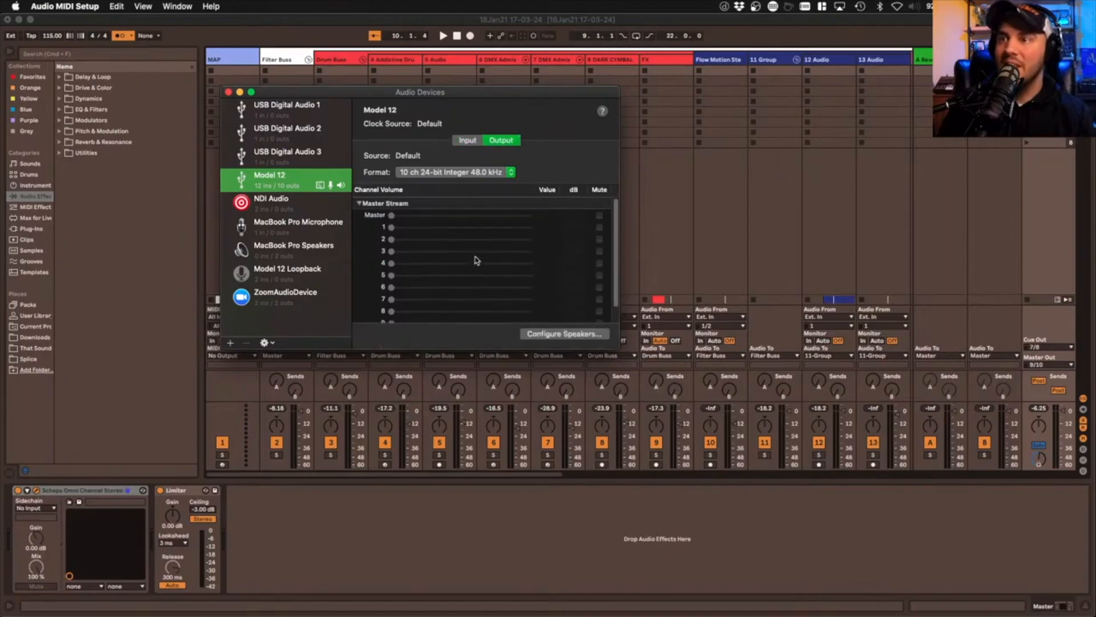
pyautogui.moveTo(475, 160)
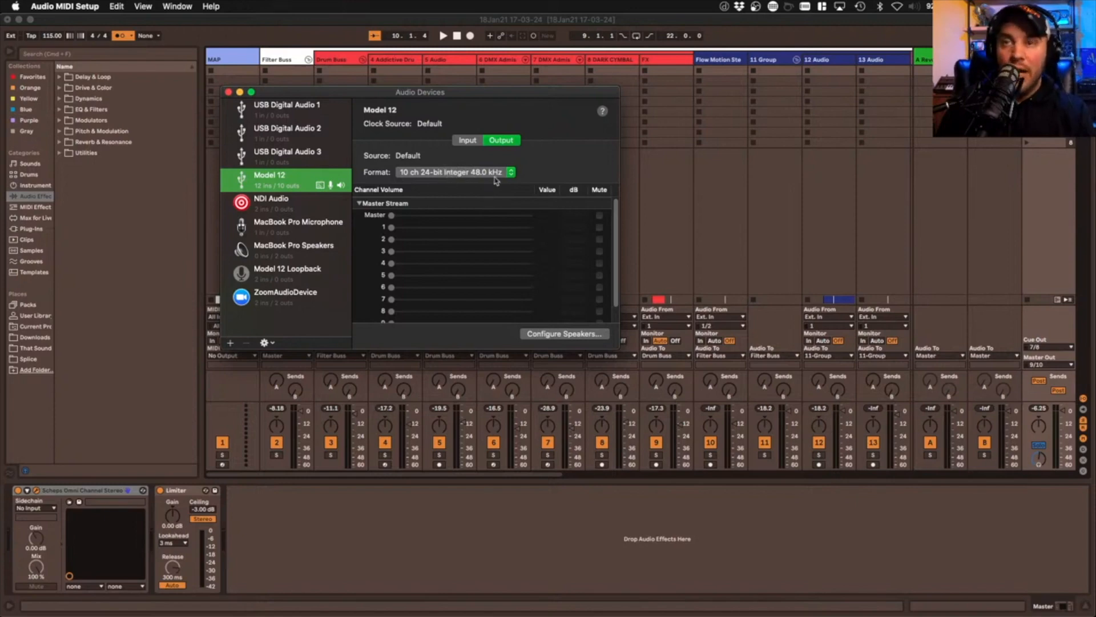
pyautogui.moveTo(544, 336)
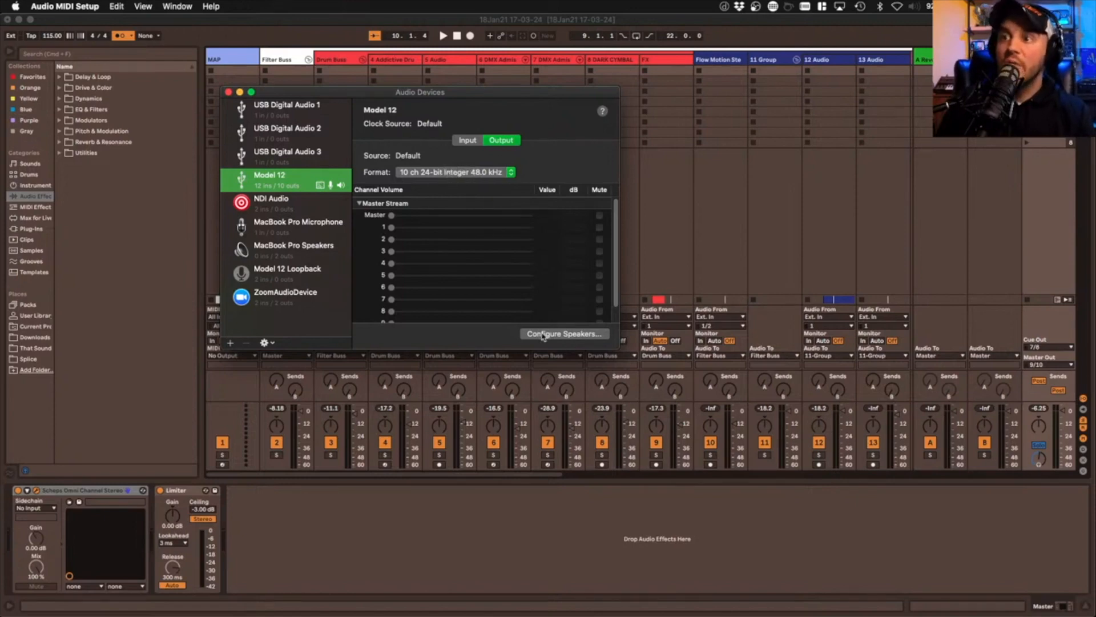
pyautogui.click(563, 333)
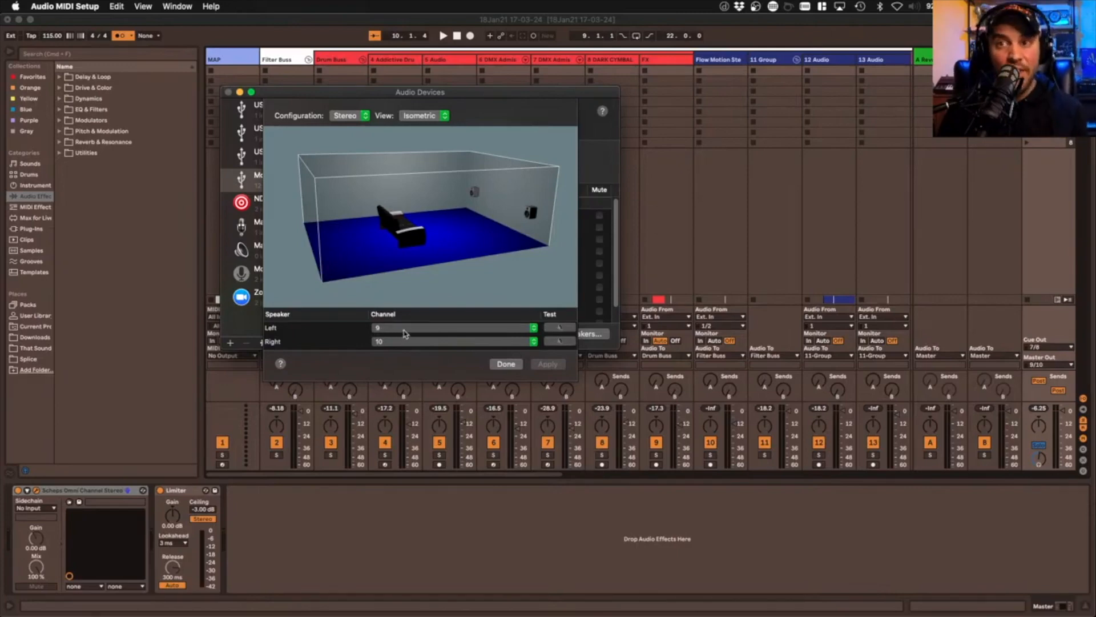
pyautogui.moveTo(407, 343)
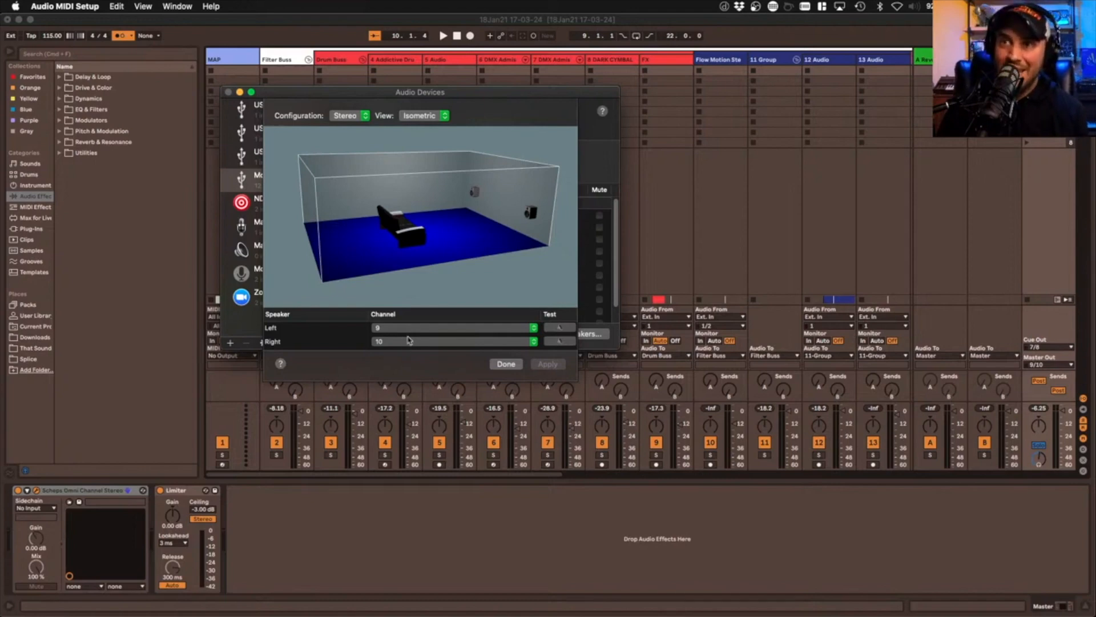
pyautogui.moveTo(294, 184)
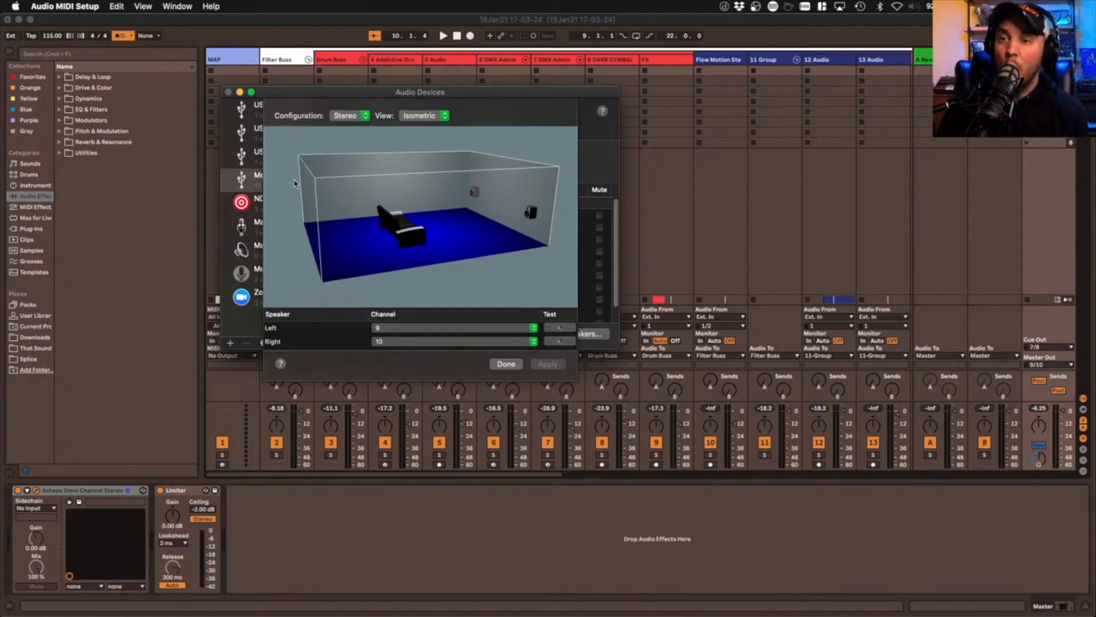
pyautogui.moveTo(303, 332)
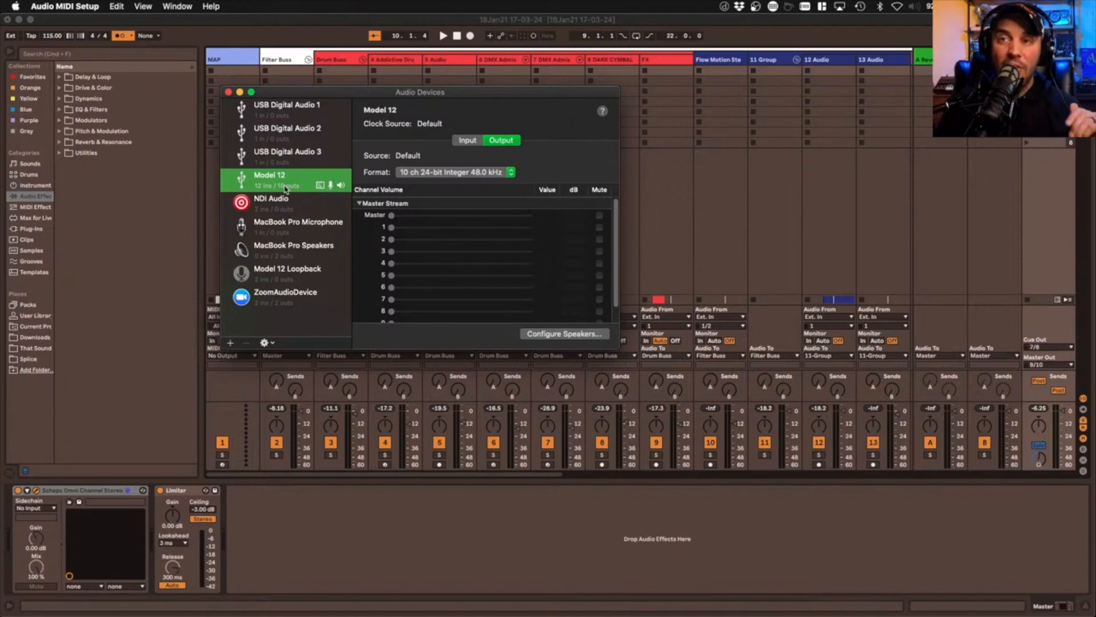
pyautogui.moveTo(329, 208)
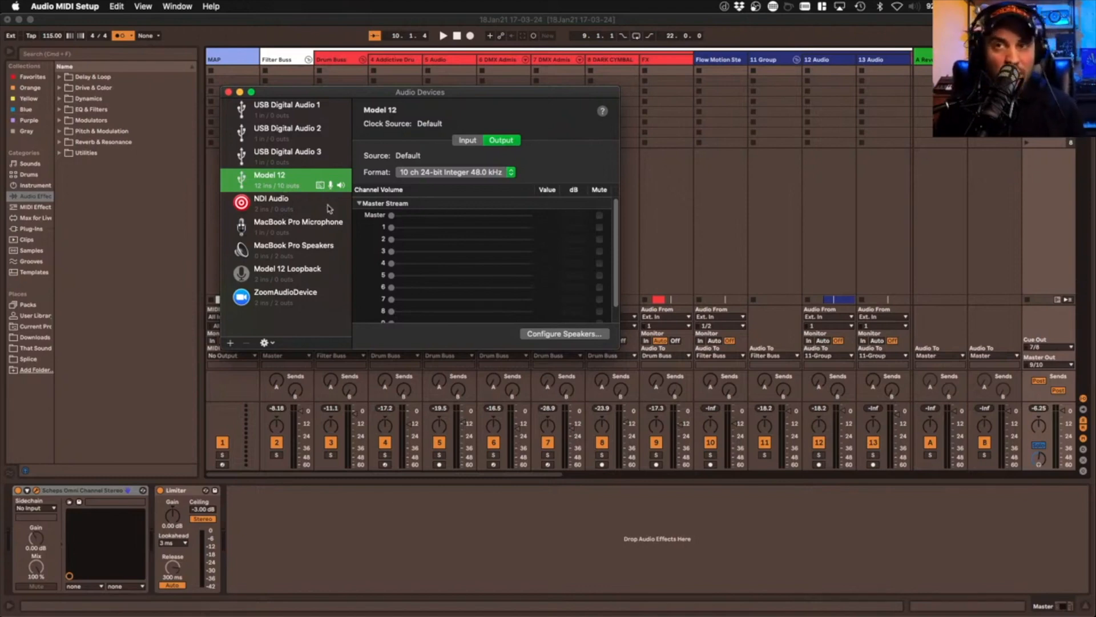
pyautogui.moveTo(340, 305)
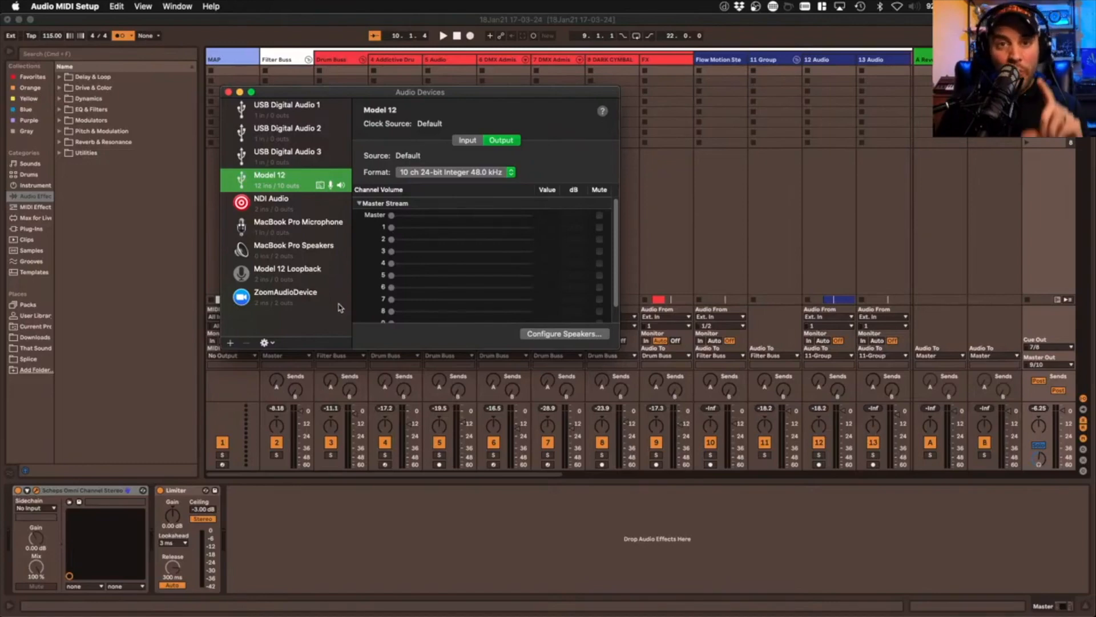
pyautogui.moveTo(337, 308)
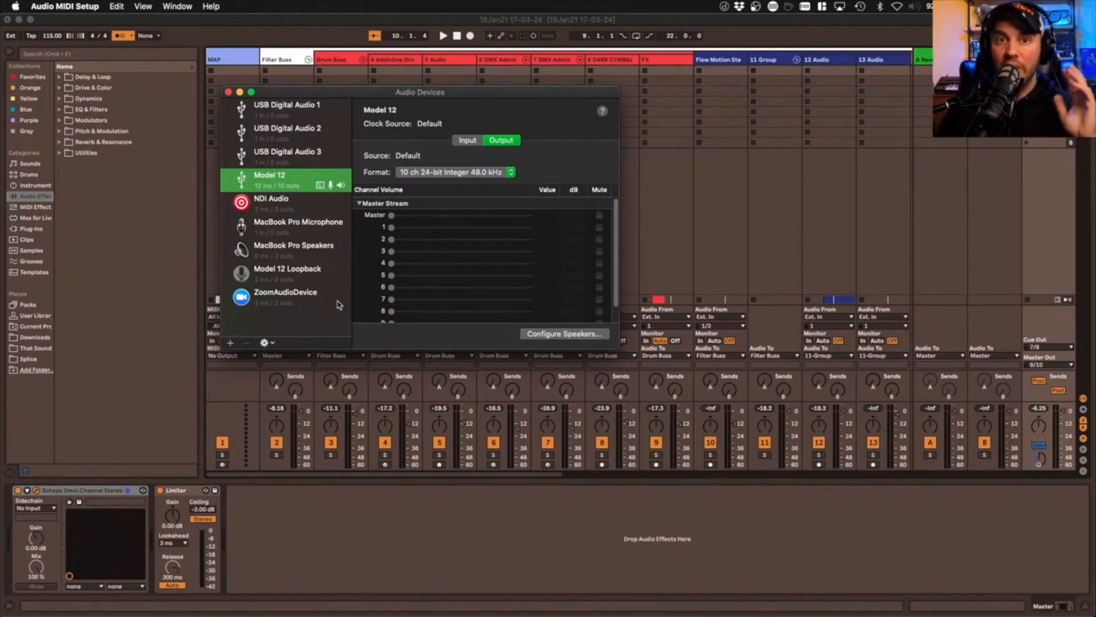
pyautogui.moveTo(1049, 336)
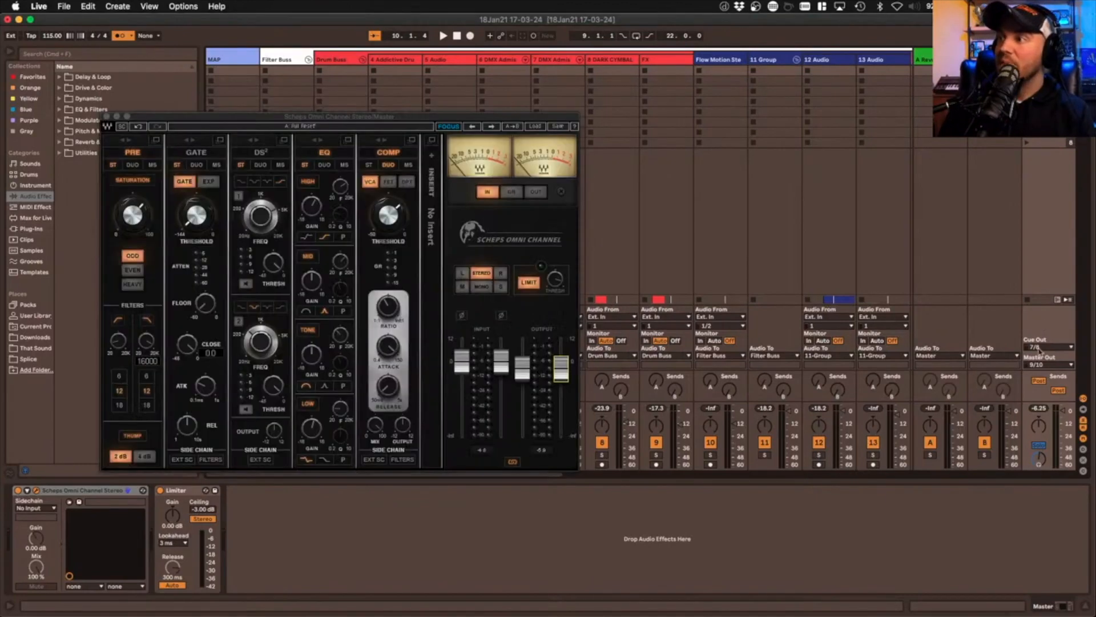
# Step: Switch to the Splice app to test system audio
pyautogui.click(1048, 364)
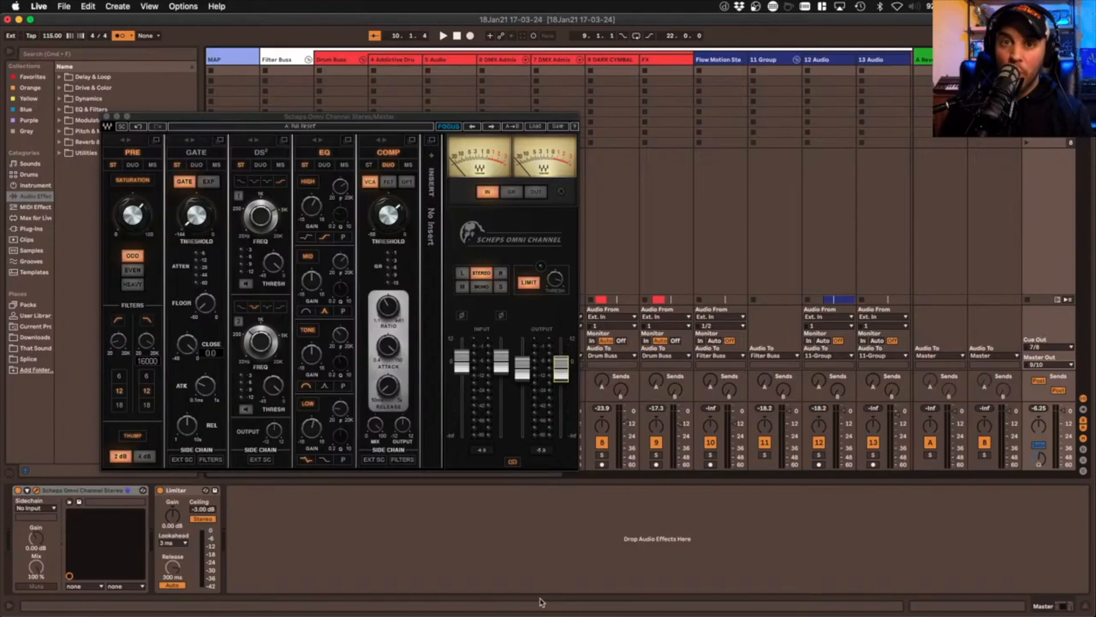
pyautogui.moveTo(700, 468)
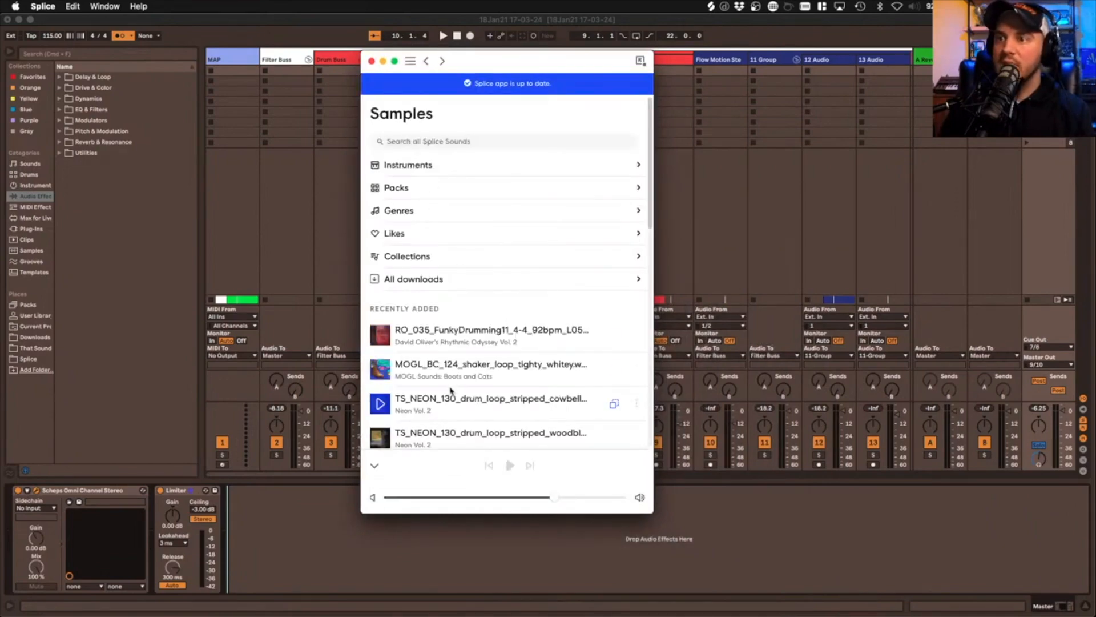
pyautogui.moveTo(384, 420)
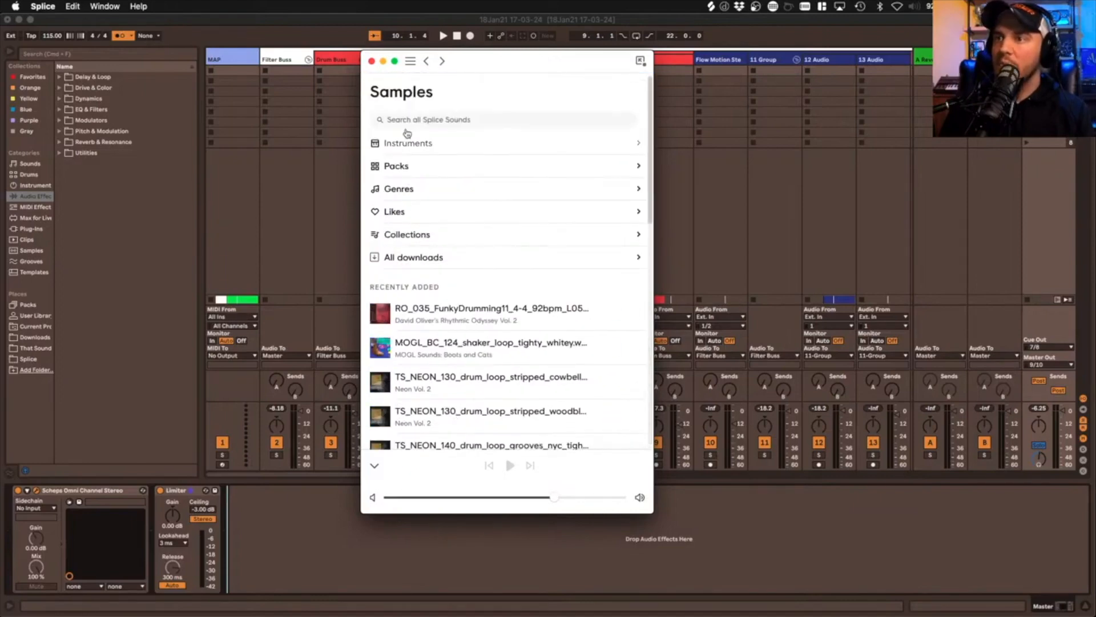
pyautogui.moveTo(423, 207)
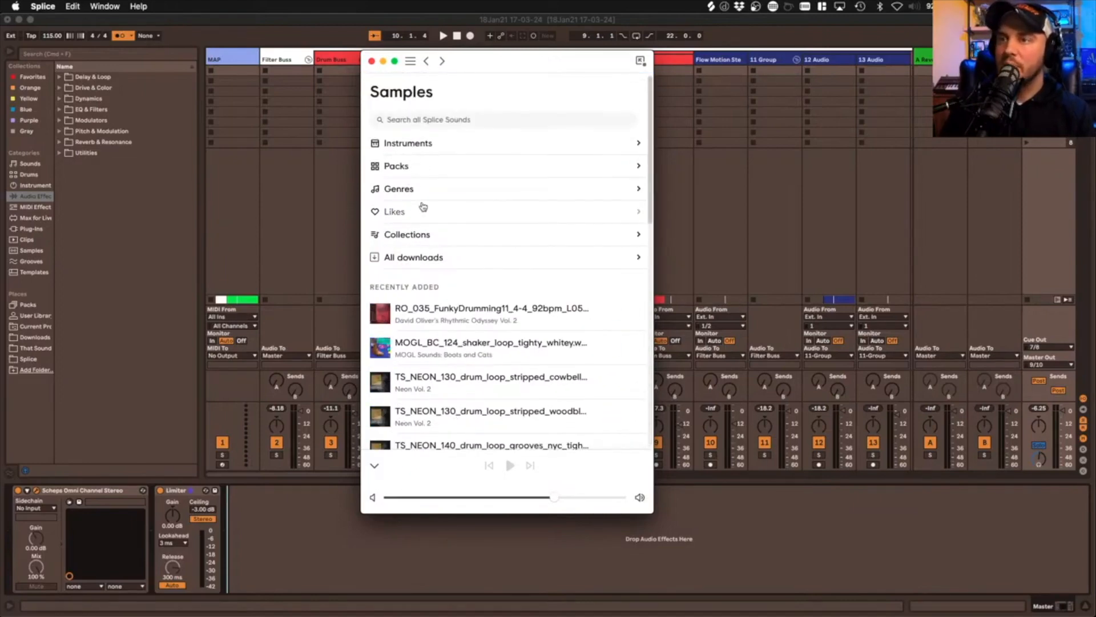
# Step: Browse Splice's Instruments > FX category down to SO_OS_violin_fx_bright_riser_Cmin.wav
pyautogui.click(407, 143)
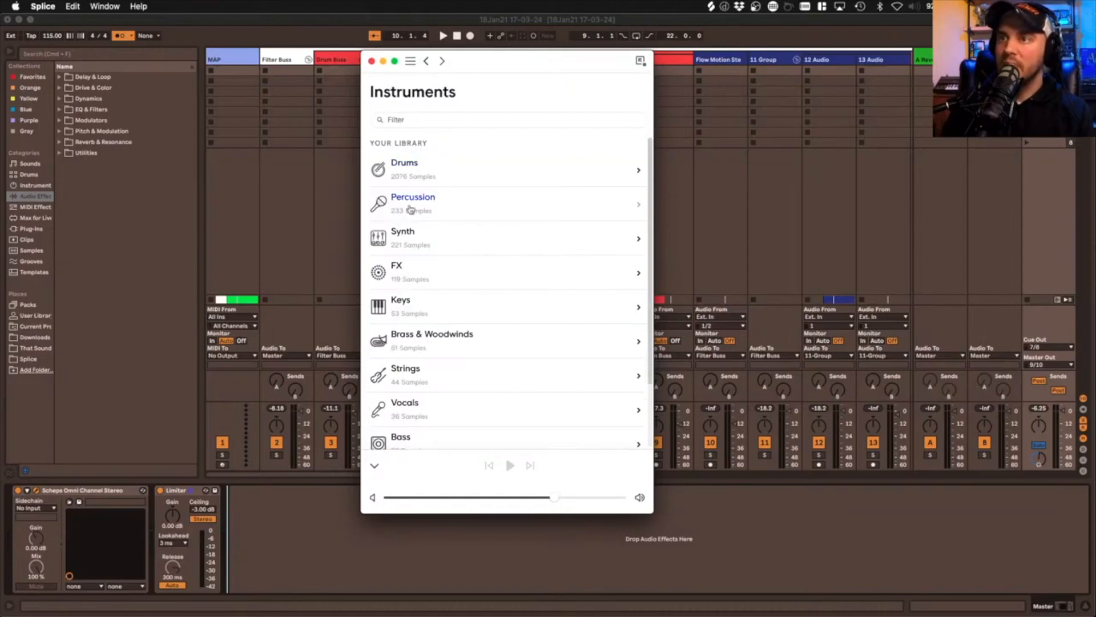
pyautogui.click(396, 271)
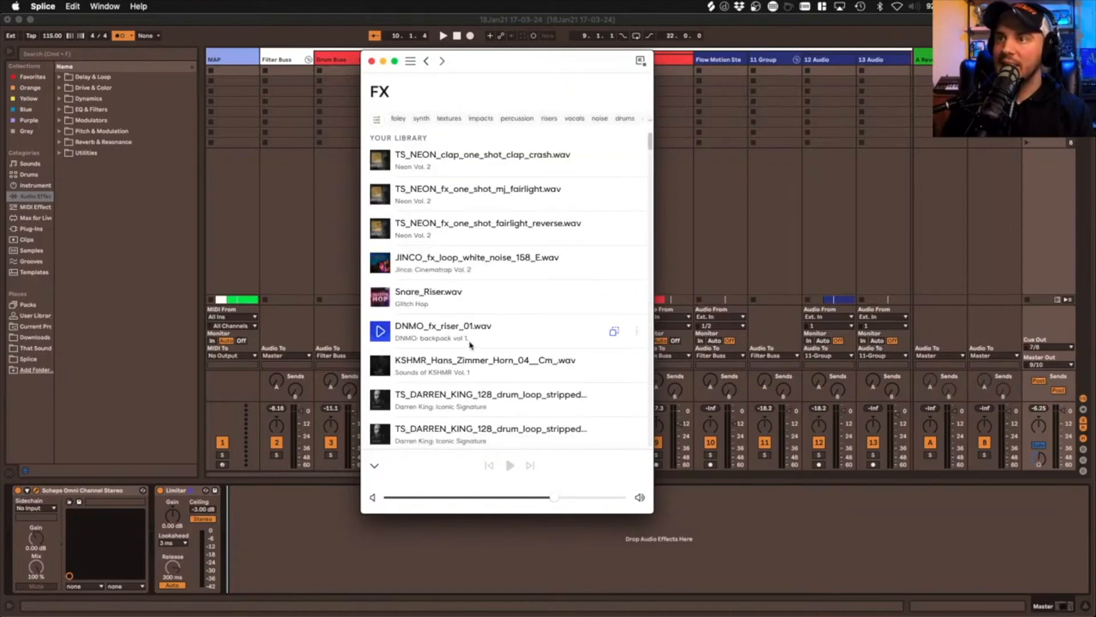
pyautogui.scroll(-3)
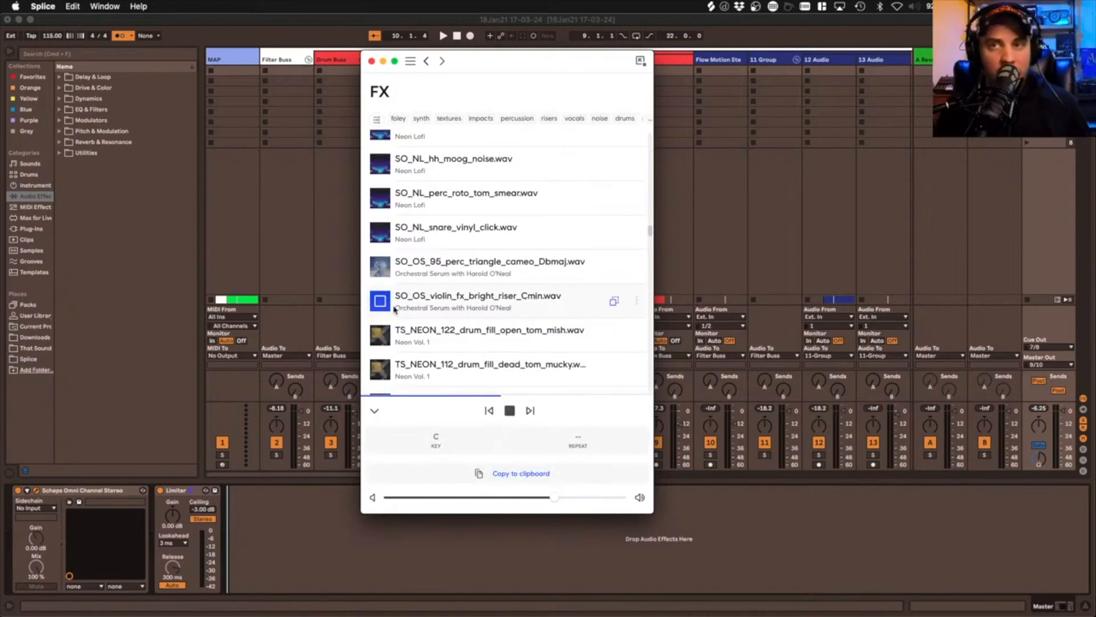
pyautogui.scroll(-3)
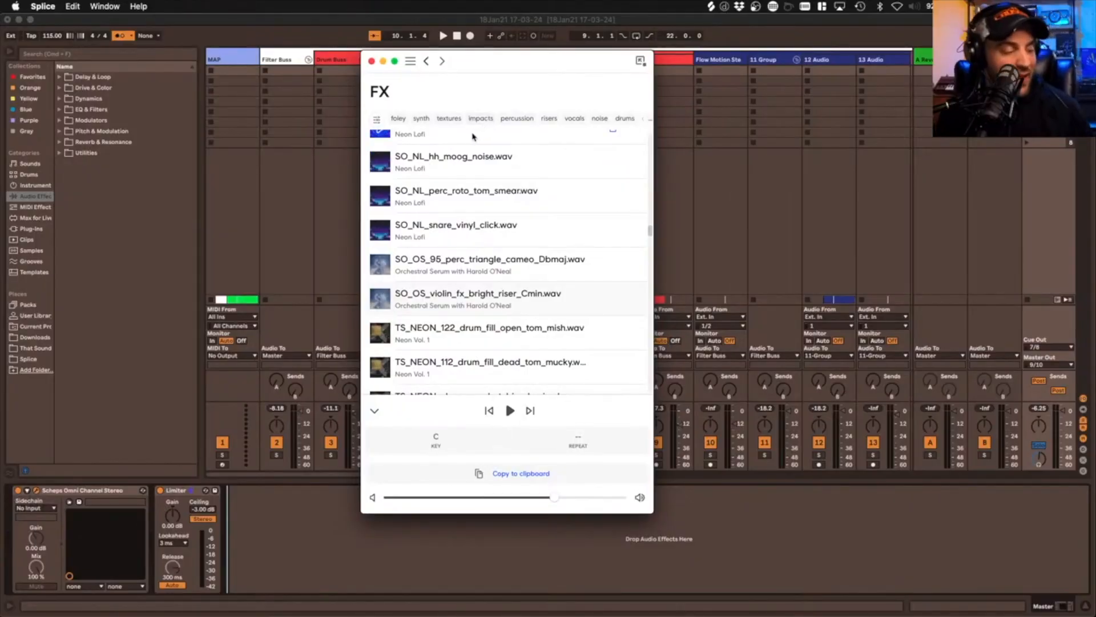
pyautogui.moveTo(470, 137)
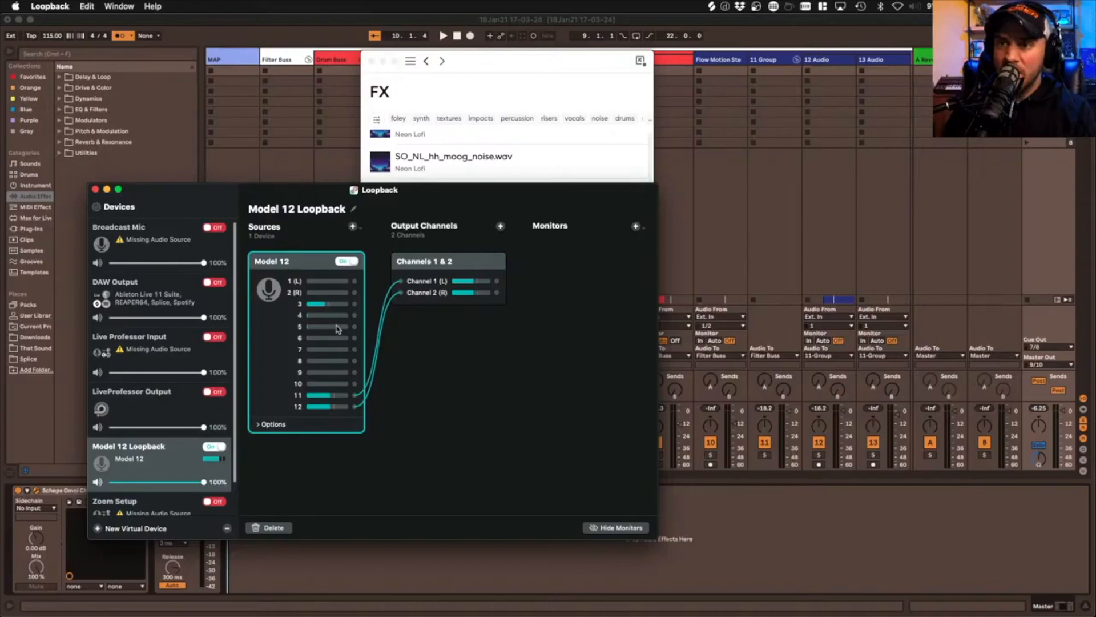
pyautogui.moveTo(323, 412)
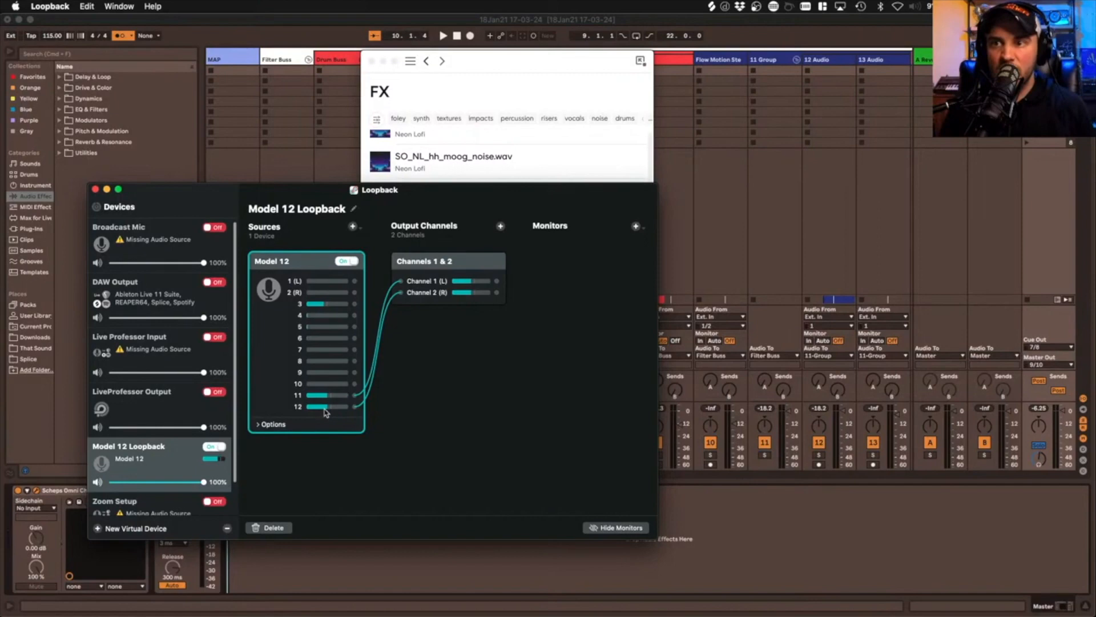
pyautogui.moveTo(318, 409)
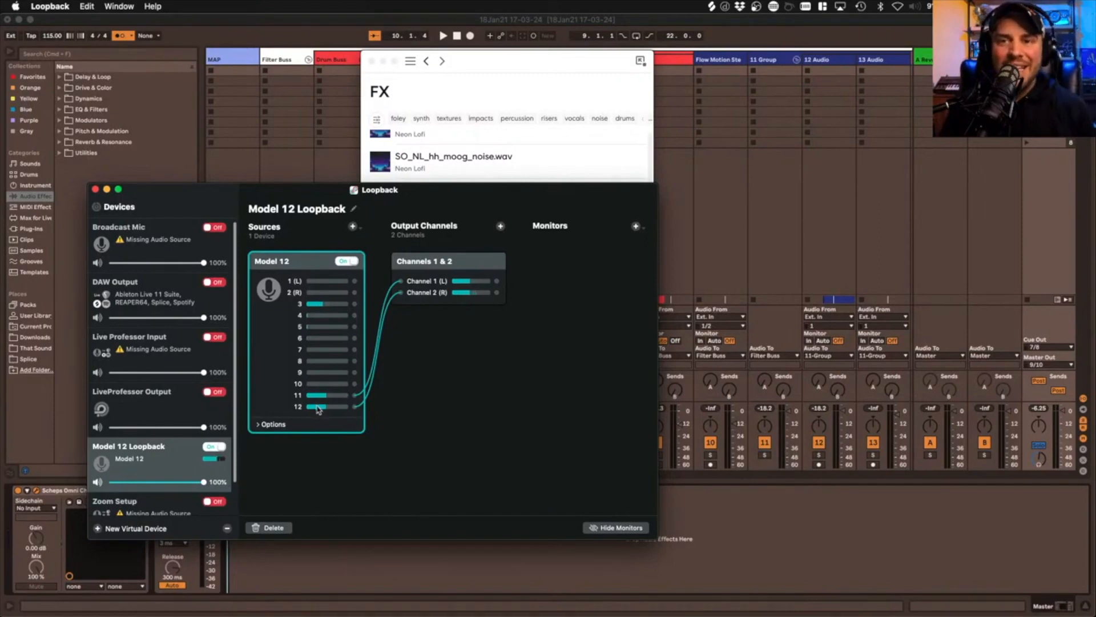